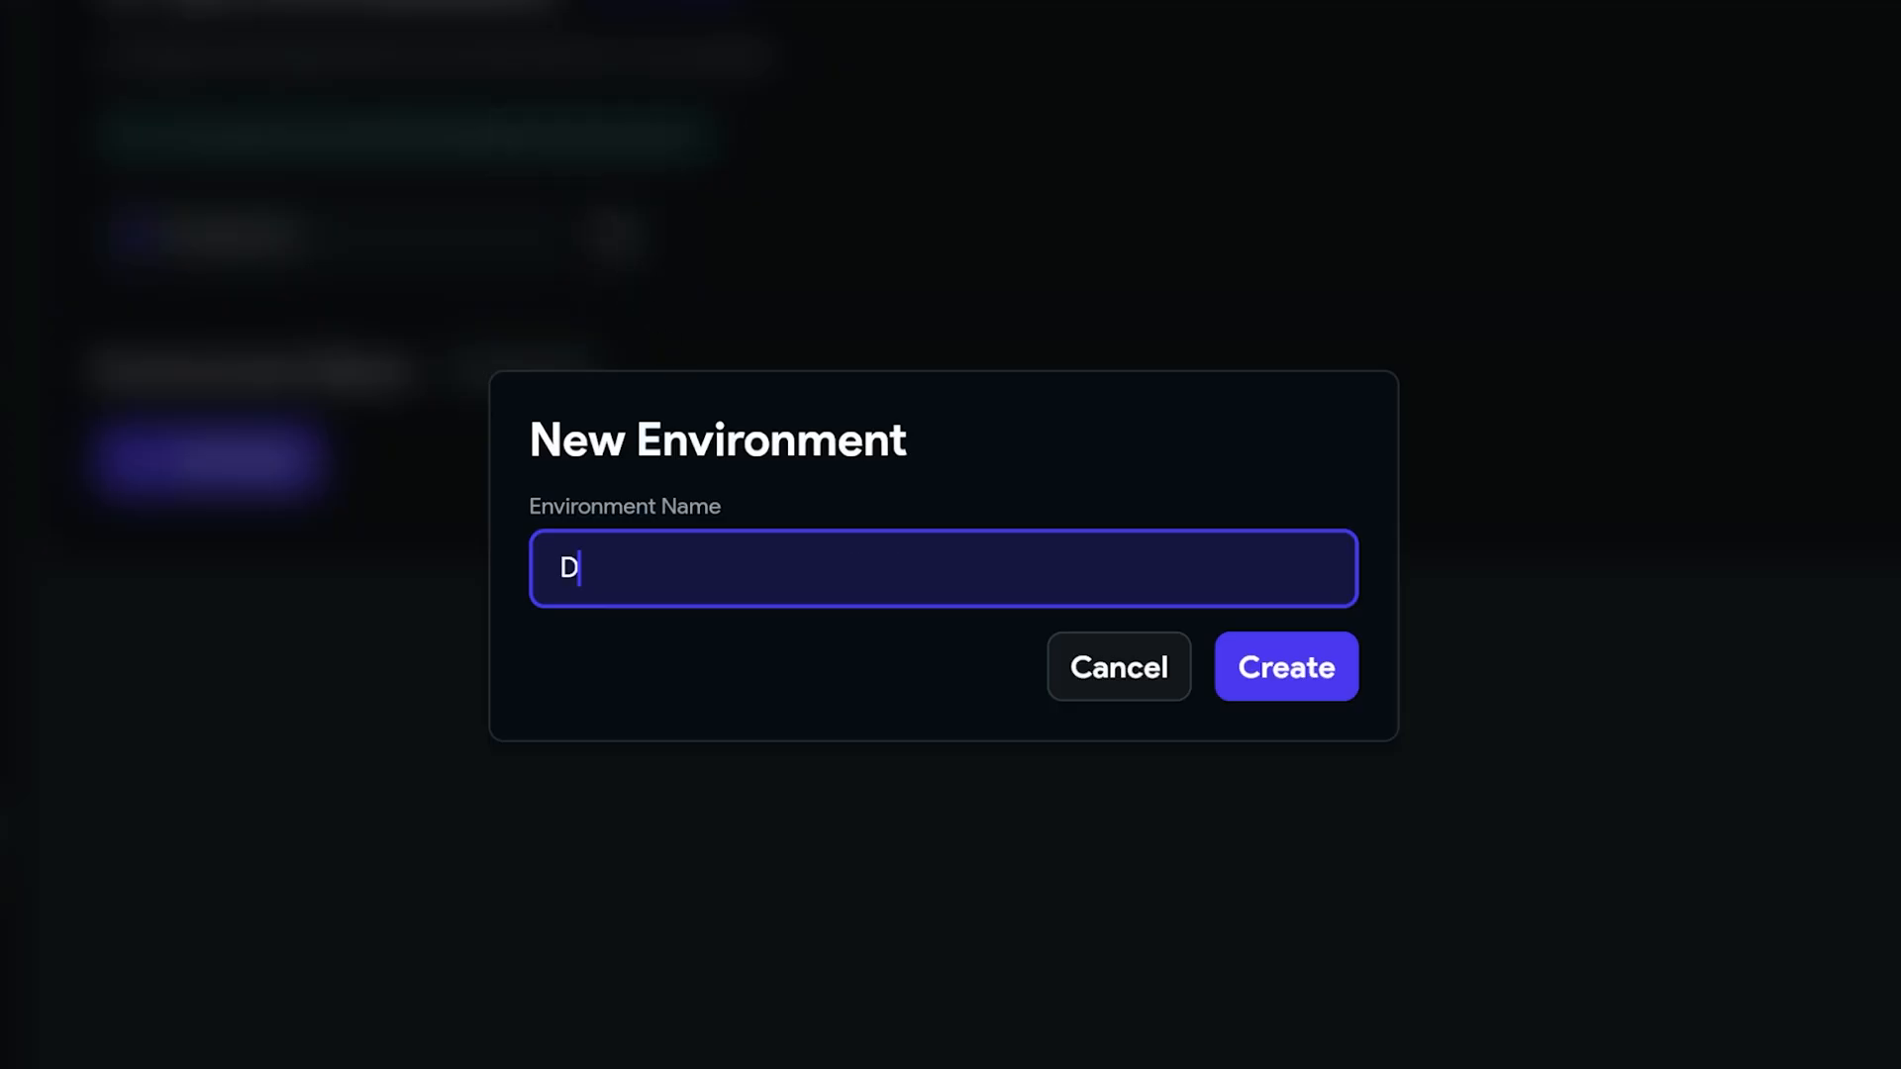
Step: Create the Development environment and open the project's Firebase settings
left_click(1284, 666)
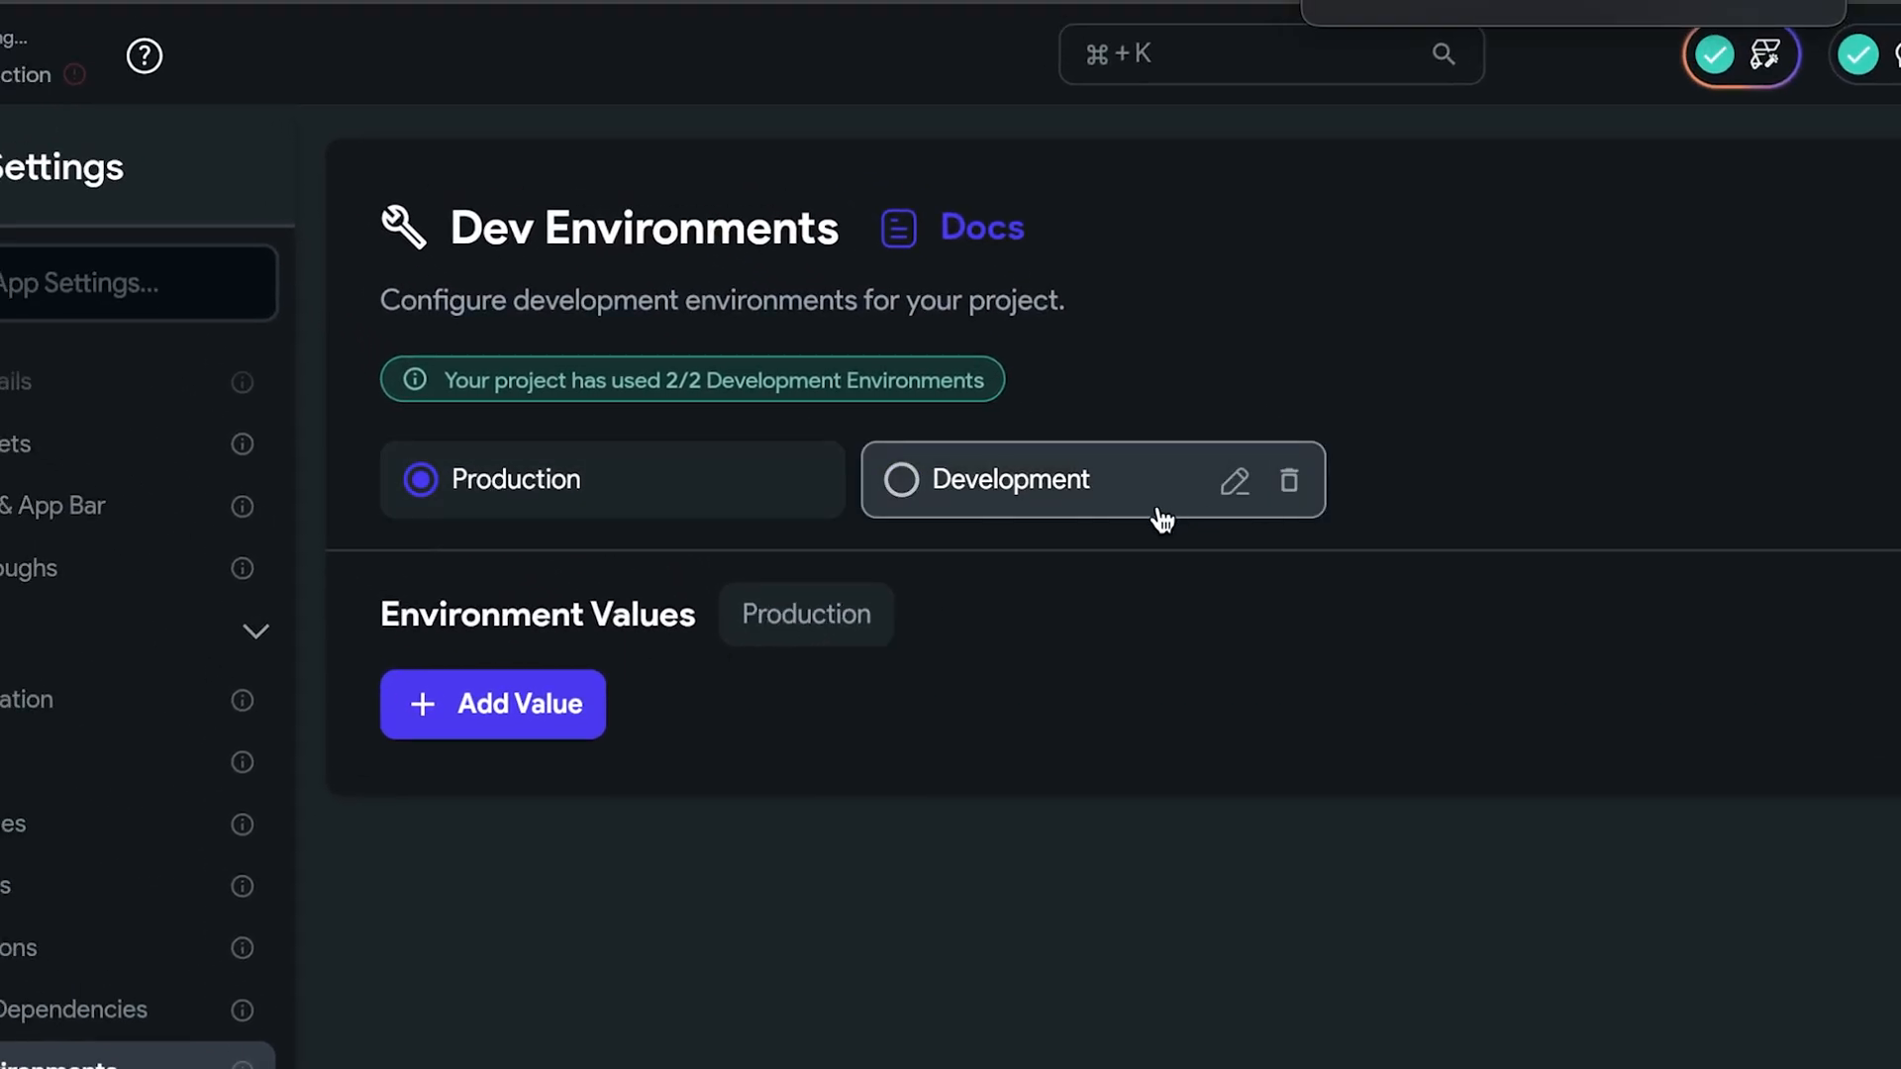
left_click(155, 524)
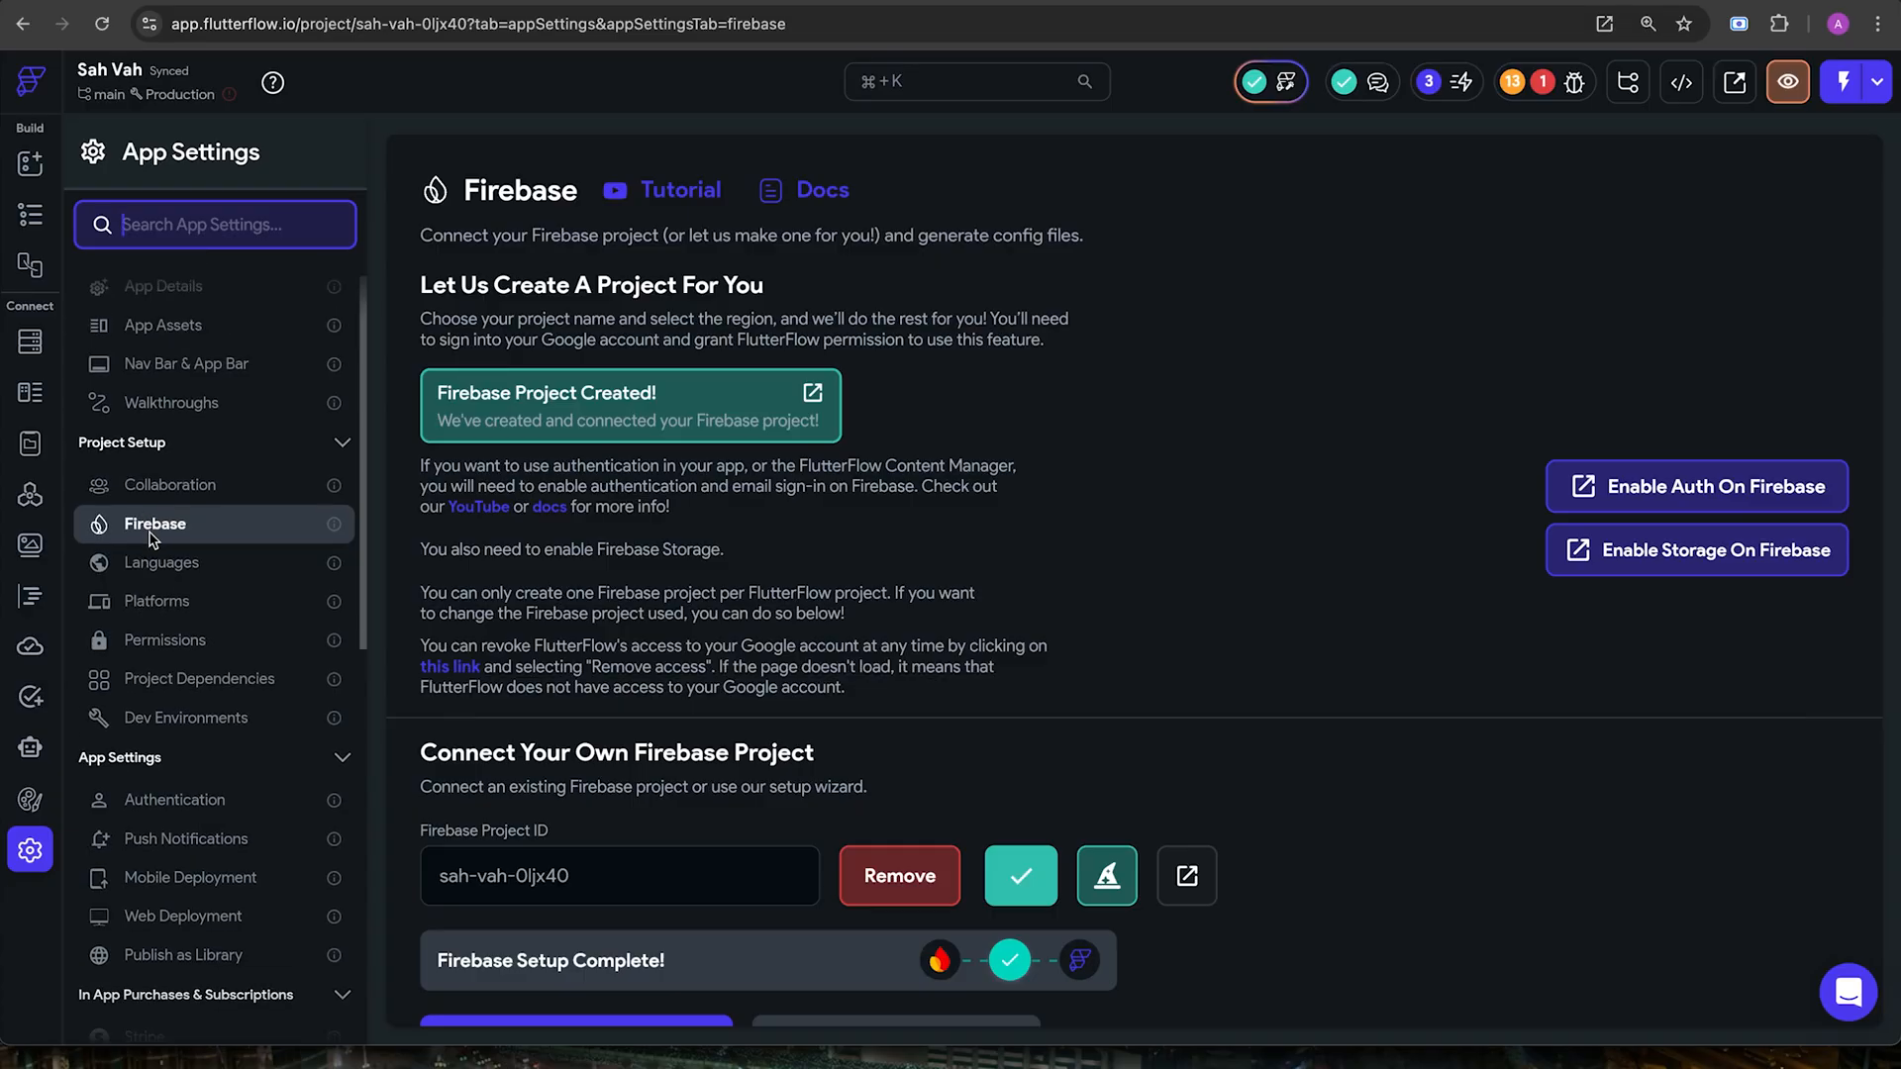
Step: Turn on Enable App Check in the Firebase settings and scroll through the App Check guide
scroll("down", 3)
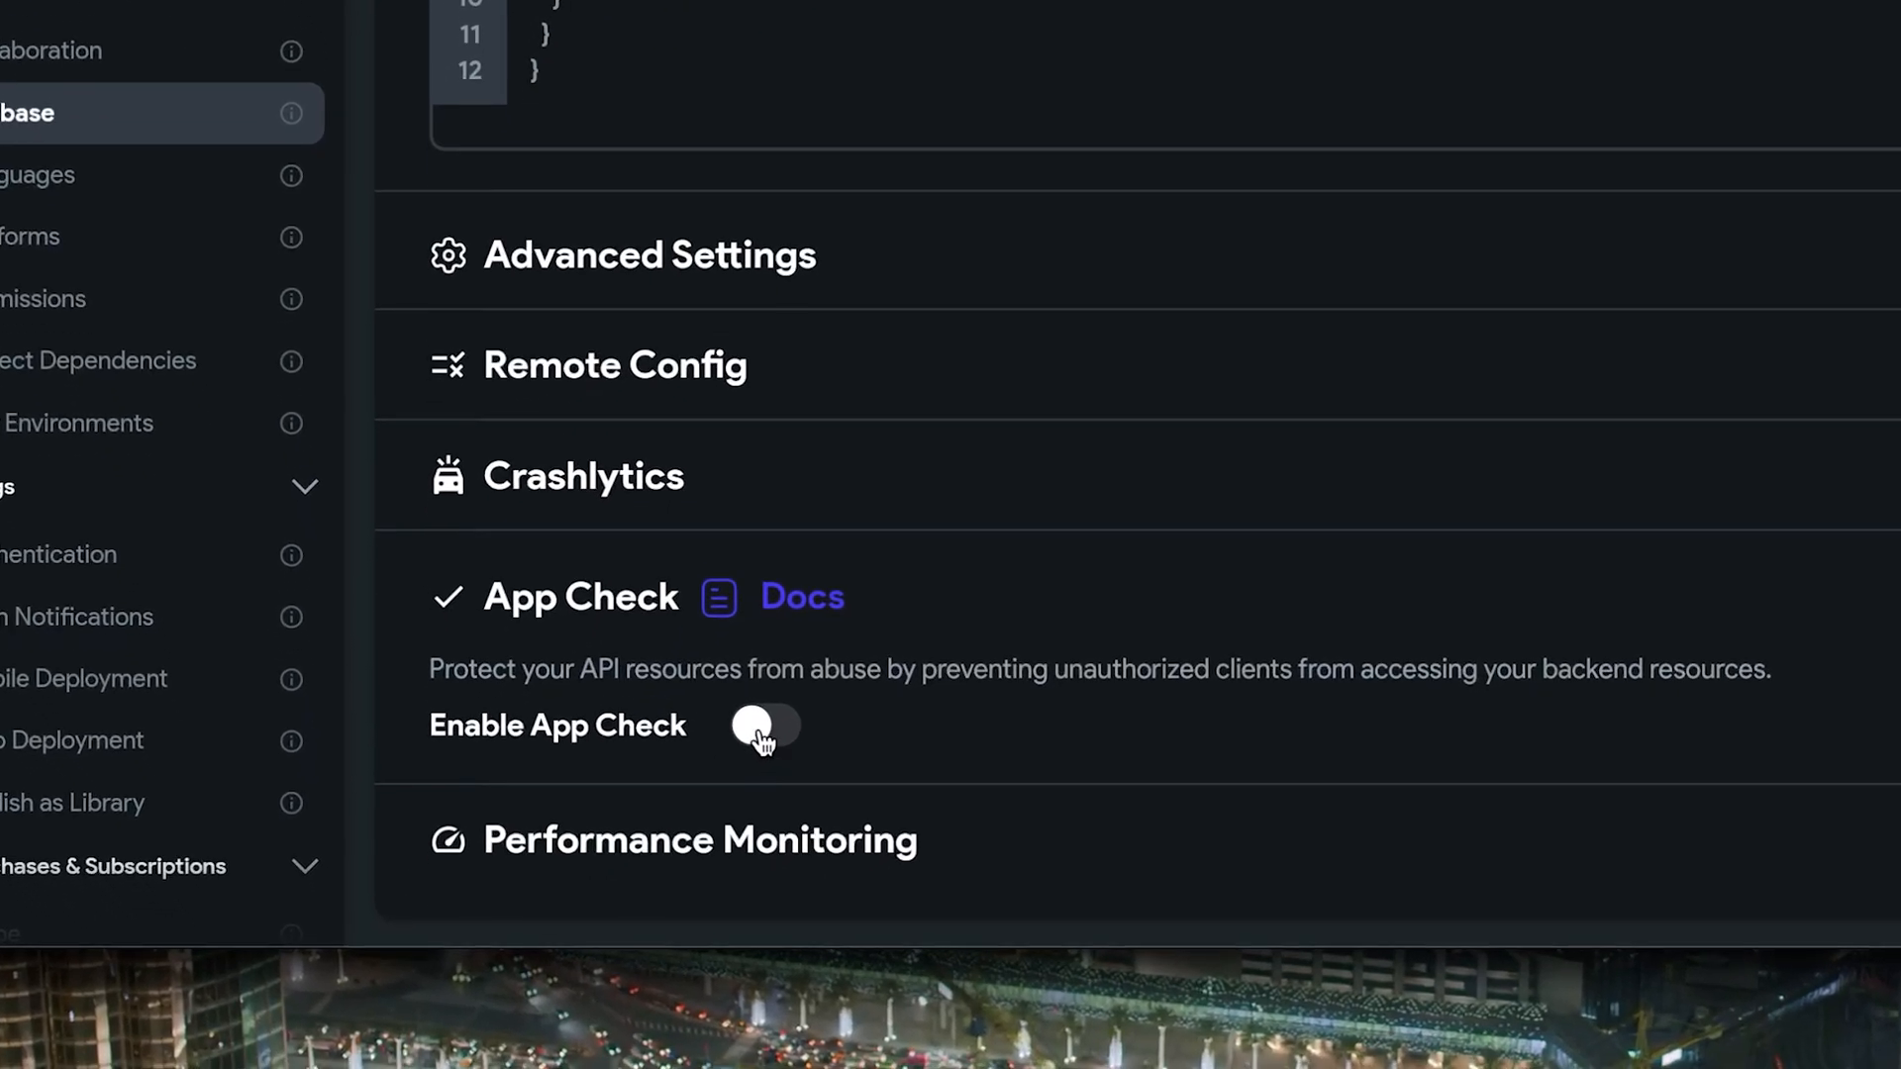
left_click(801, 596)
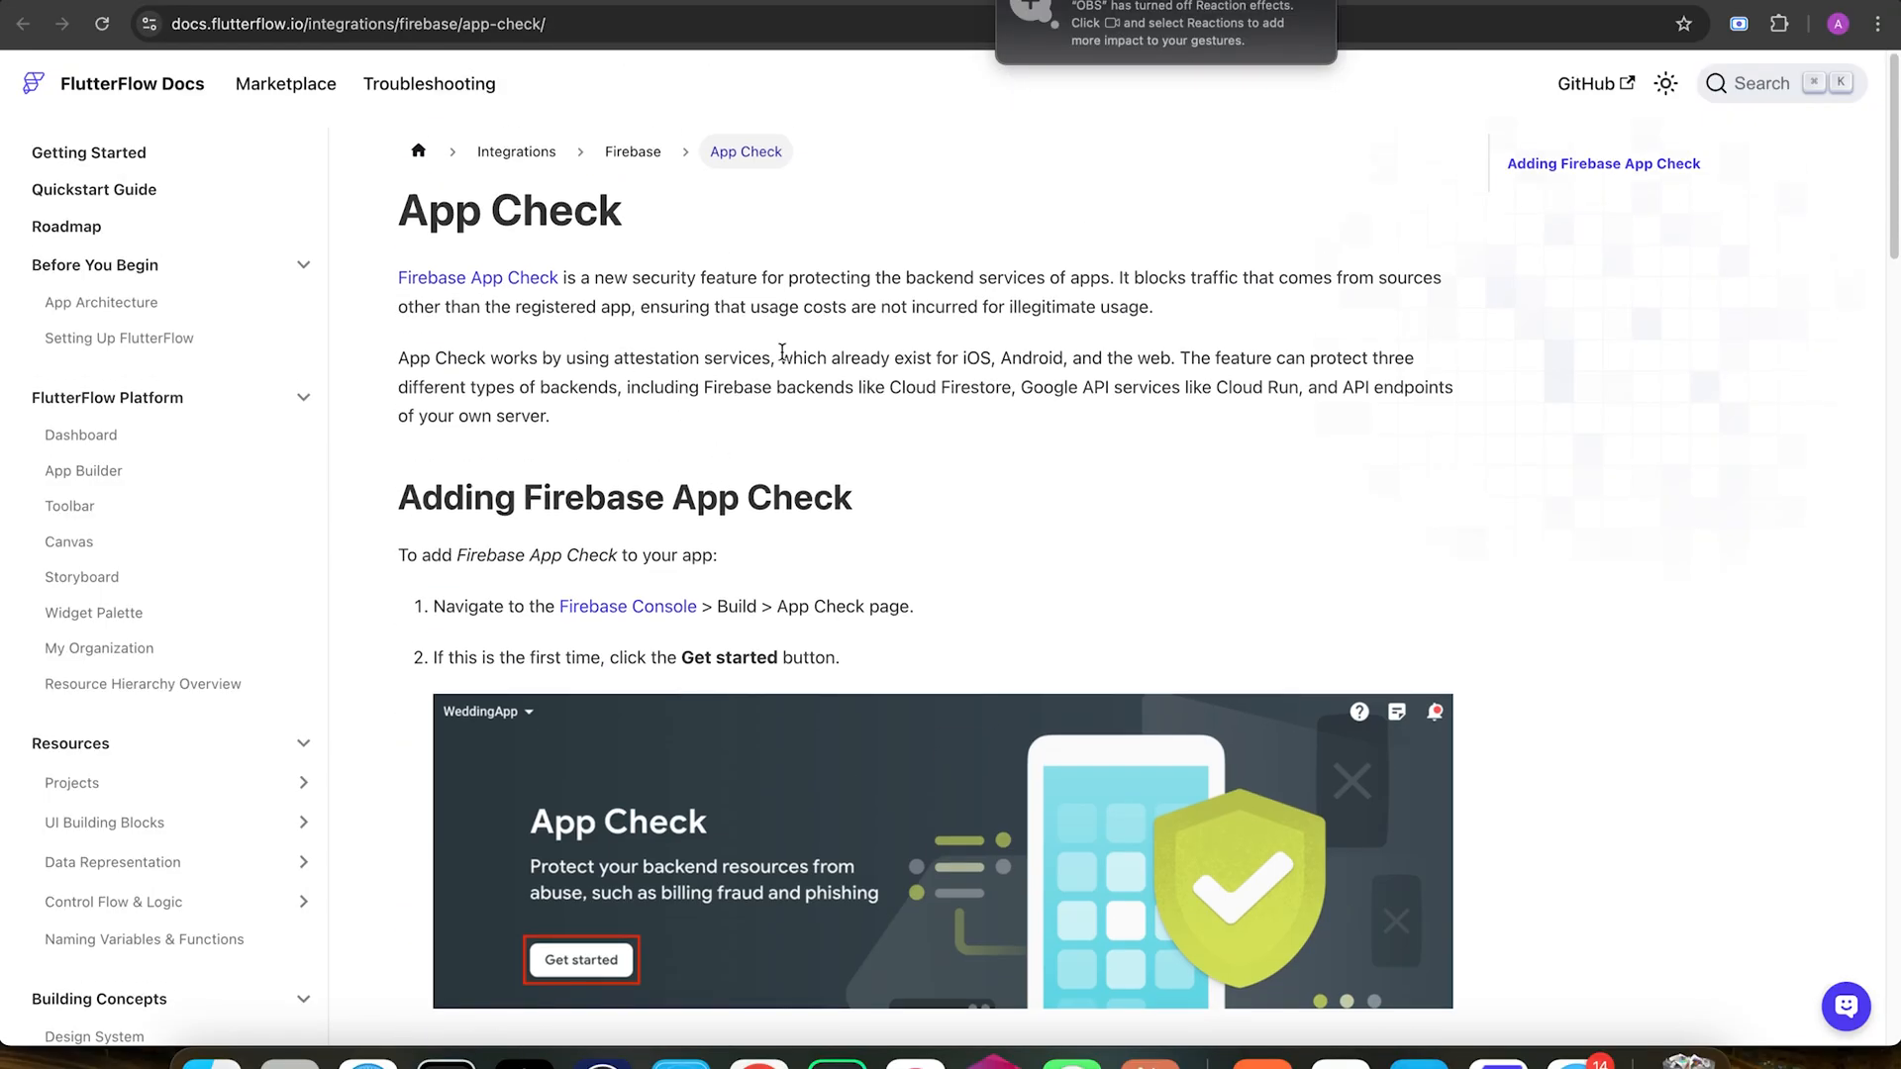
scroll("down", 3)
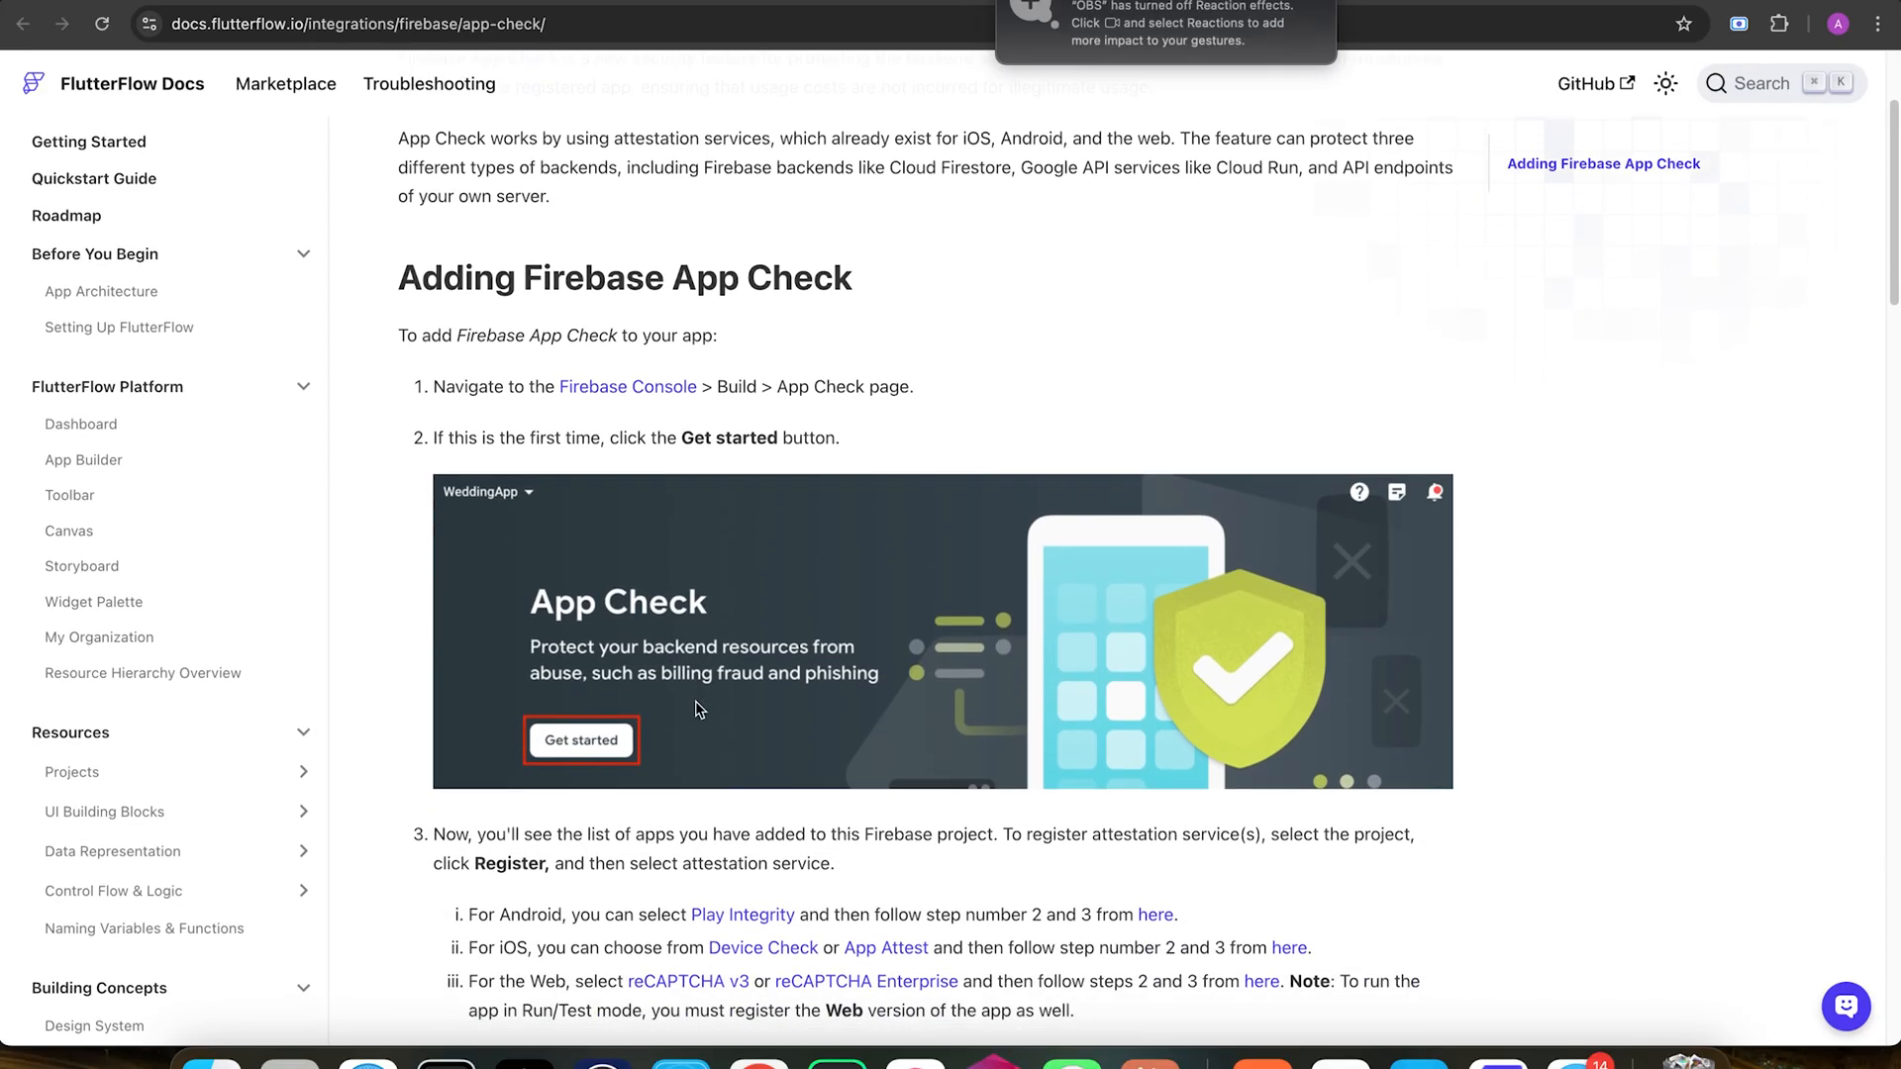
scroll("down", 3)
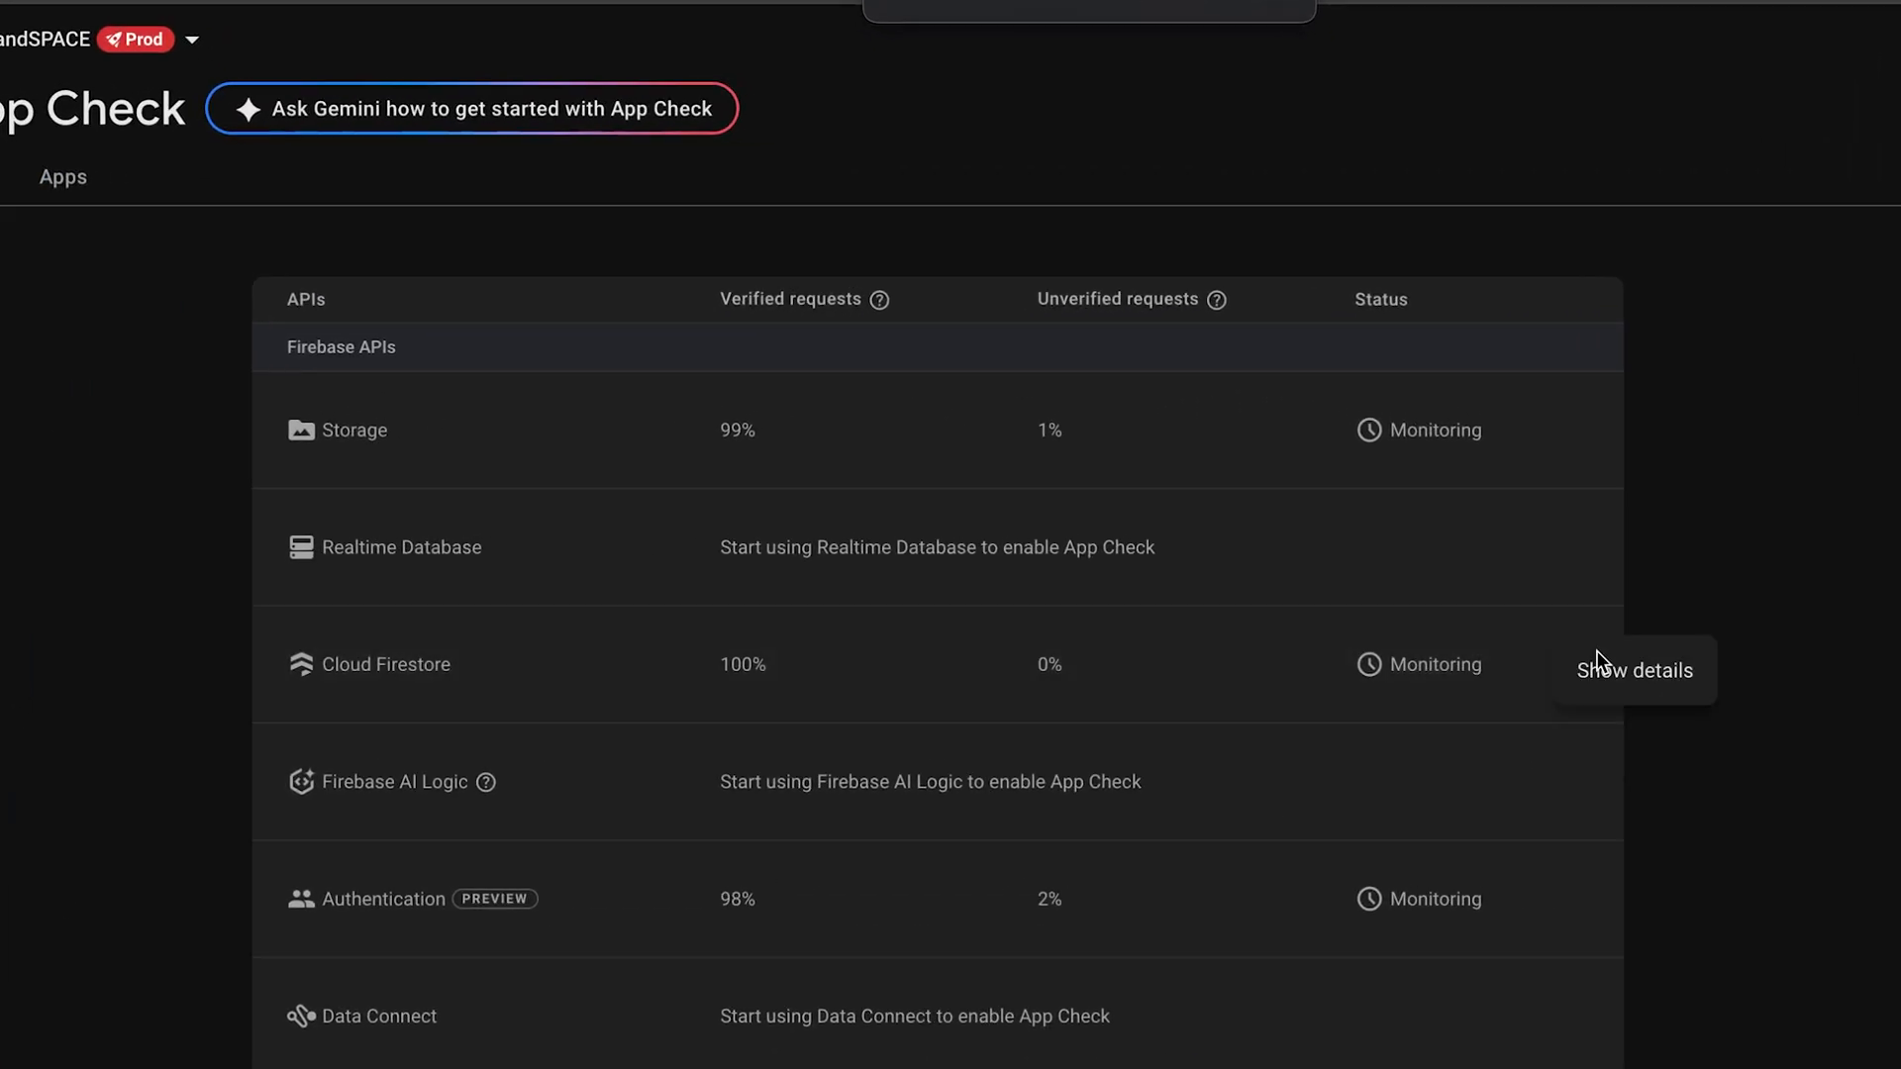
Step: Show Cloud Firestore's App Check details and enforce App Check on it
left_click(1632, 670)
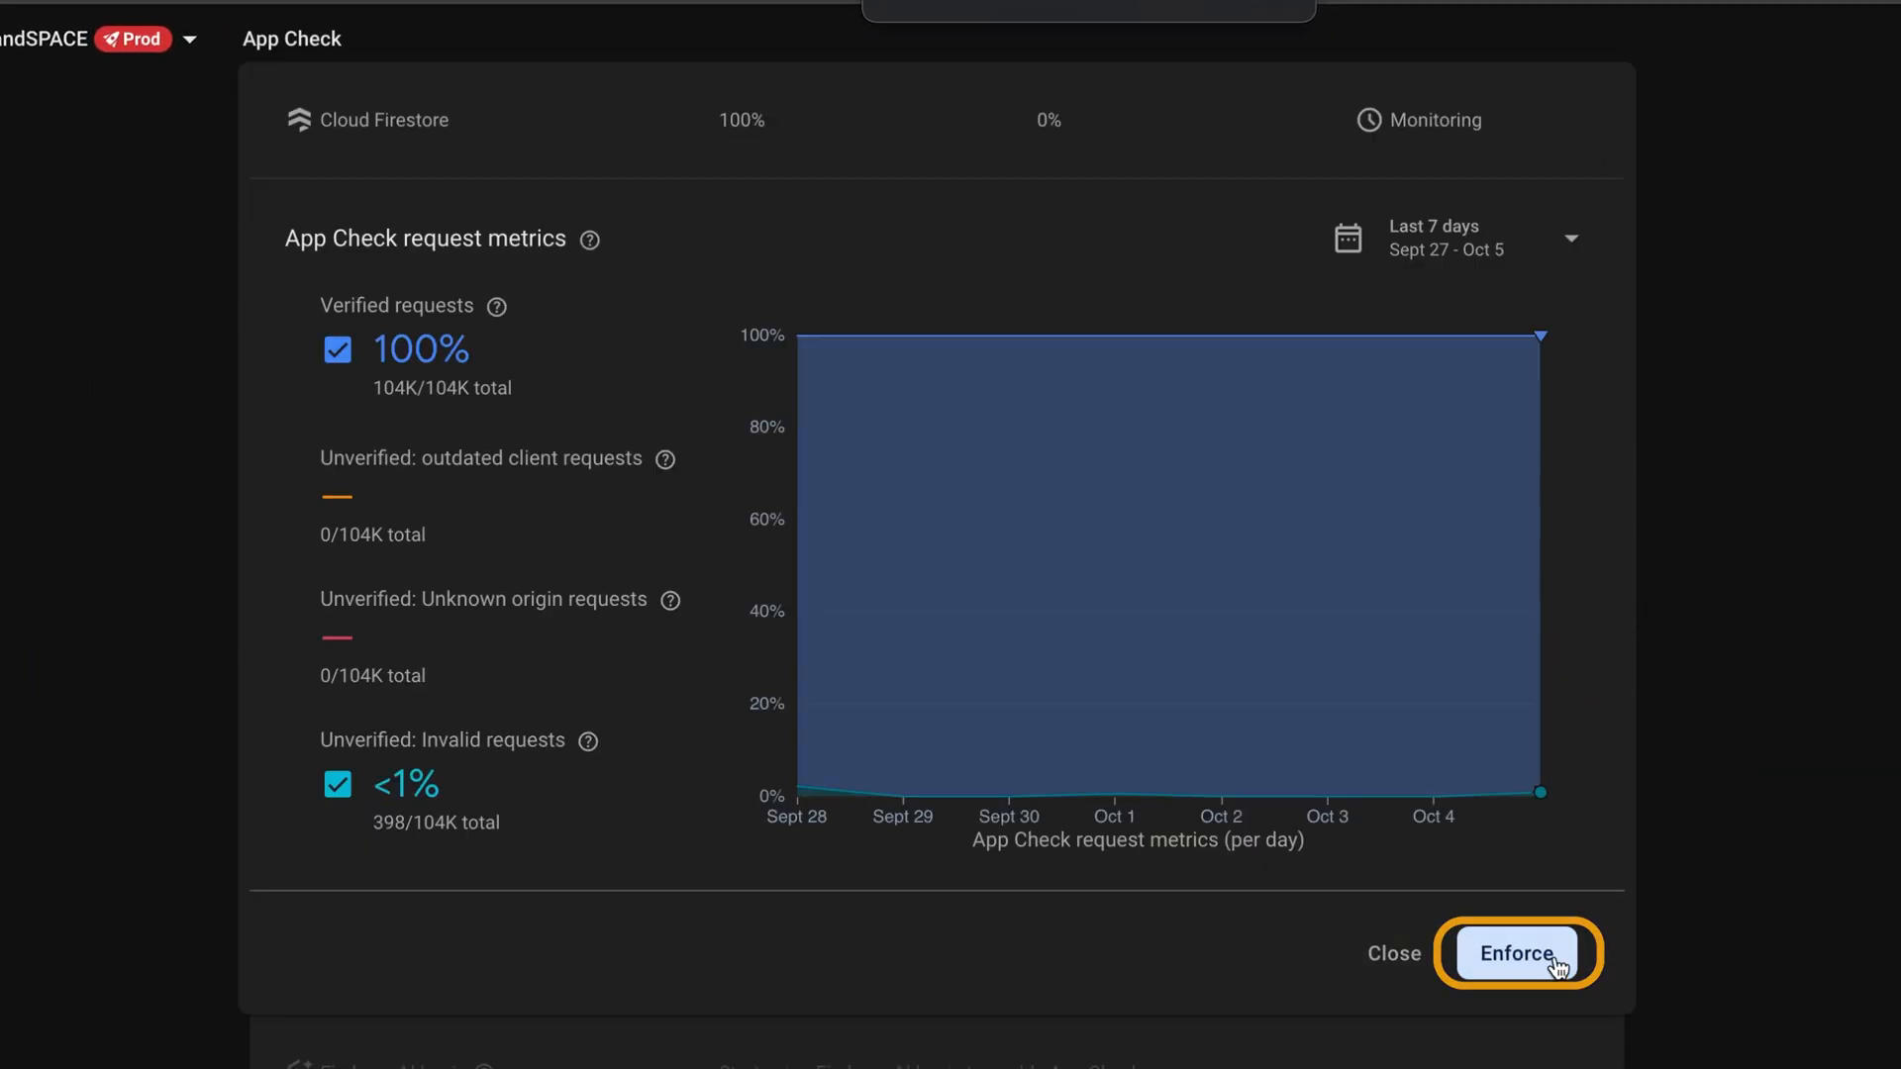
left_click(1515, 953)
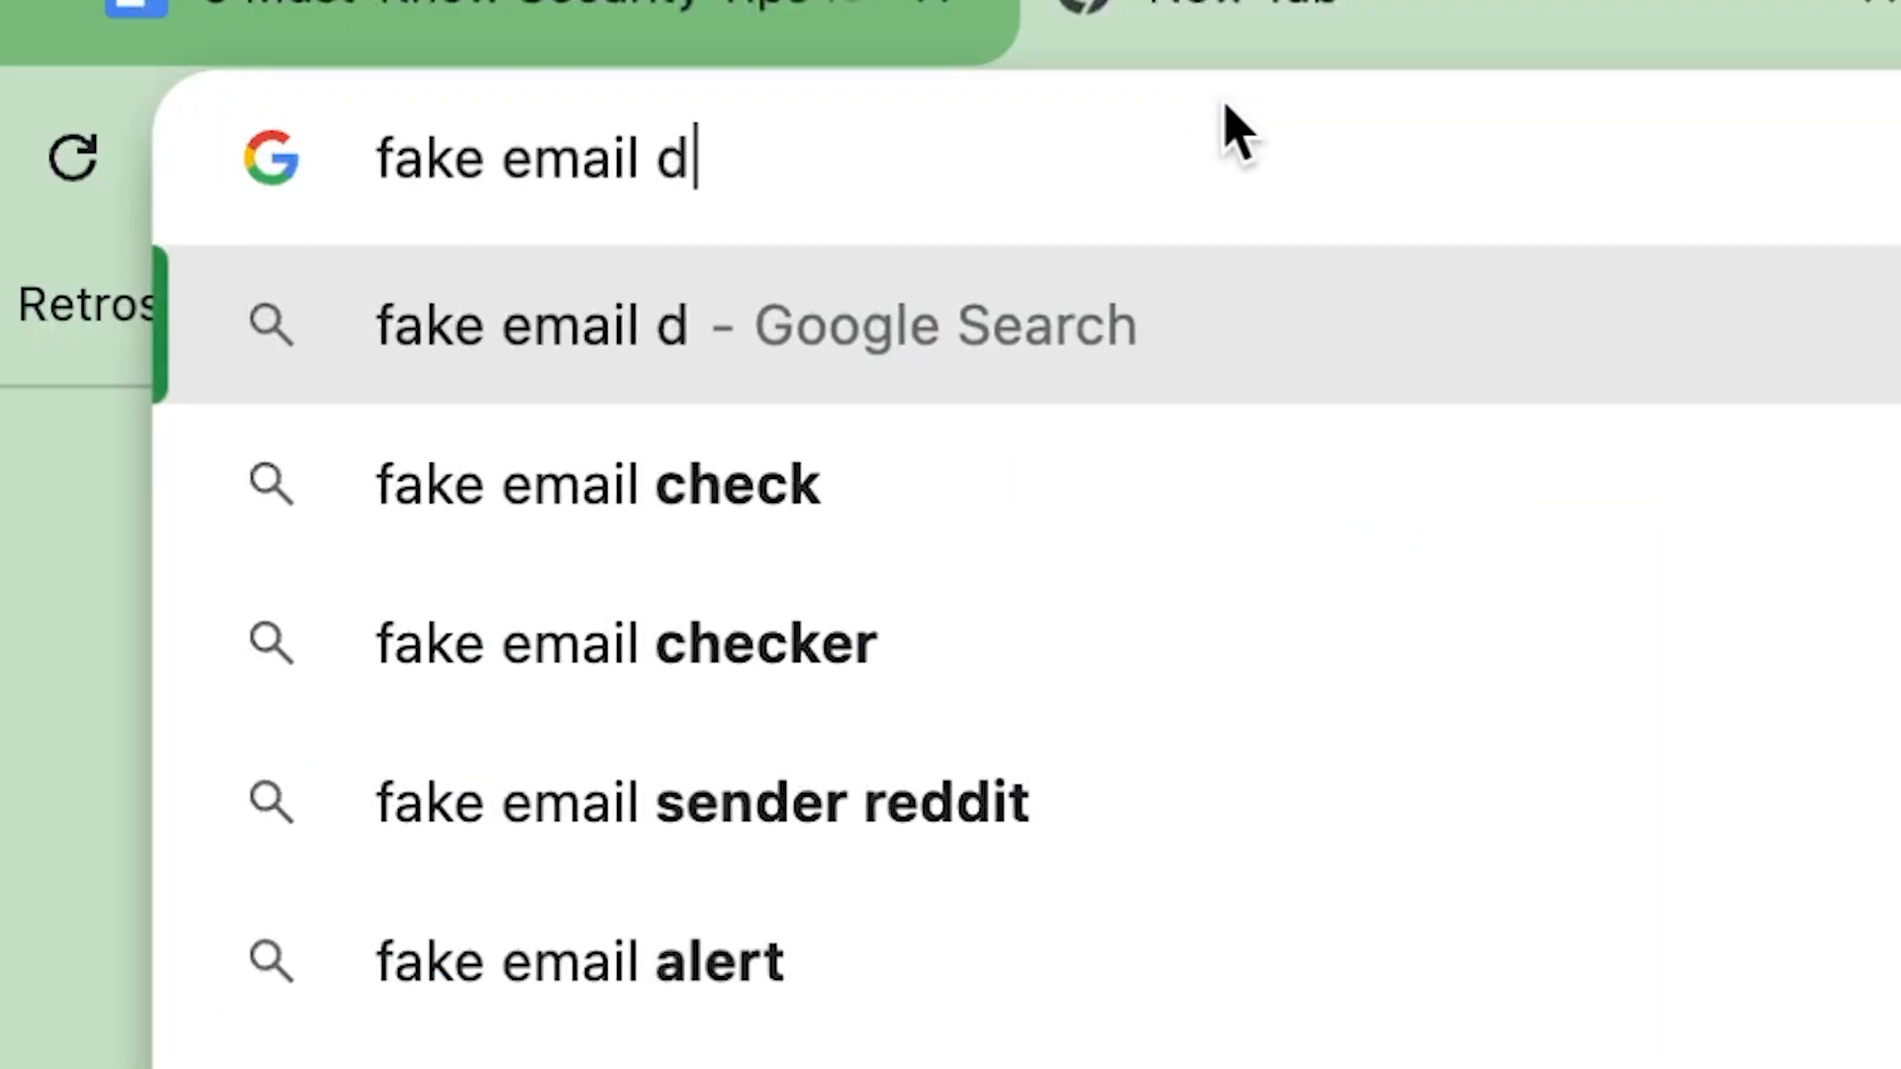
Step: Search for fake email domains and open disposable_email_blocklist.conf on GitHub
key("Return")
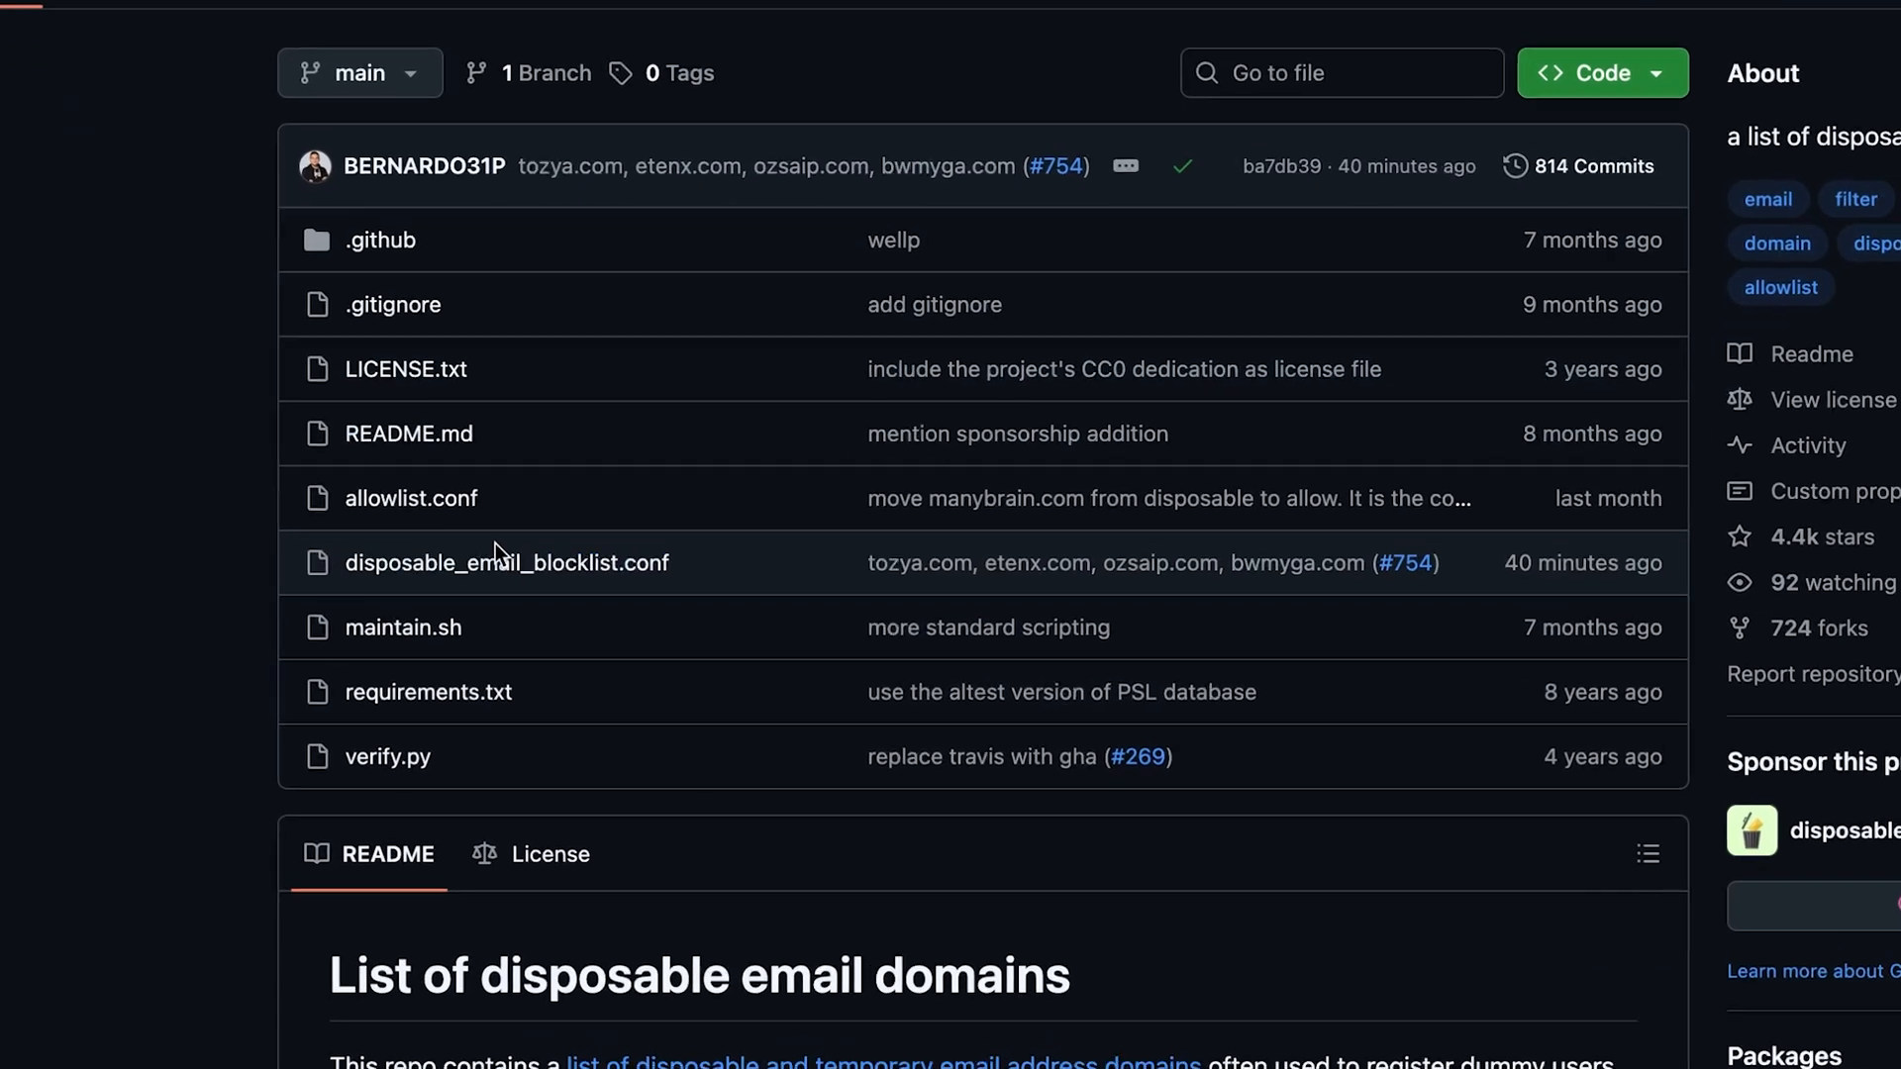
left_click(506, 561)
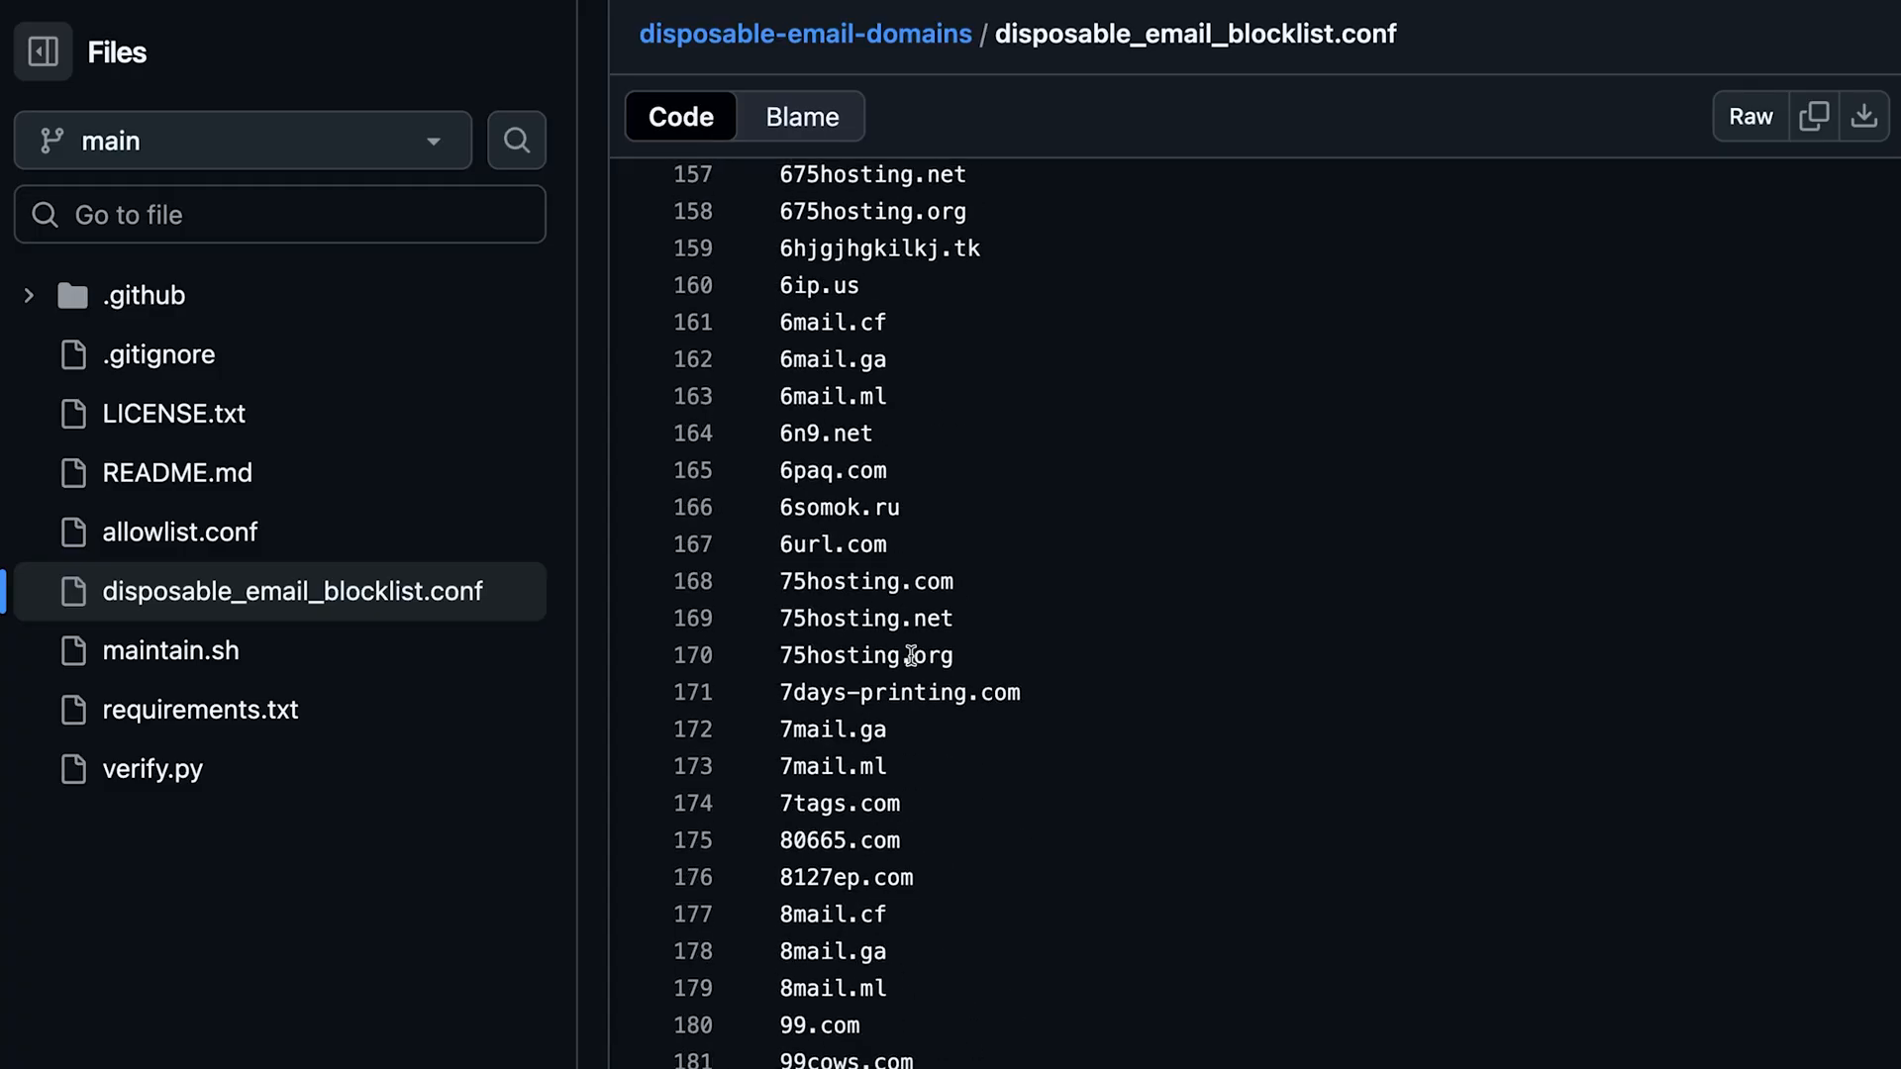